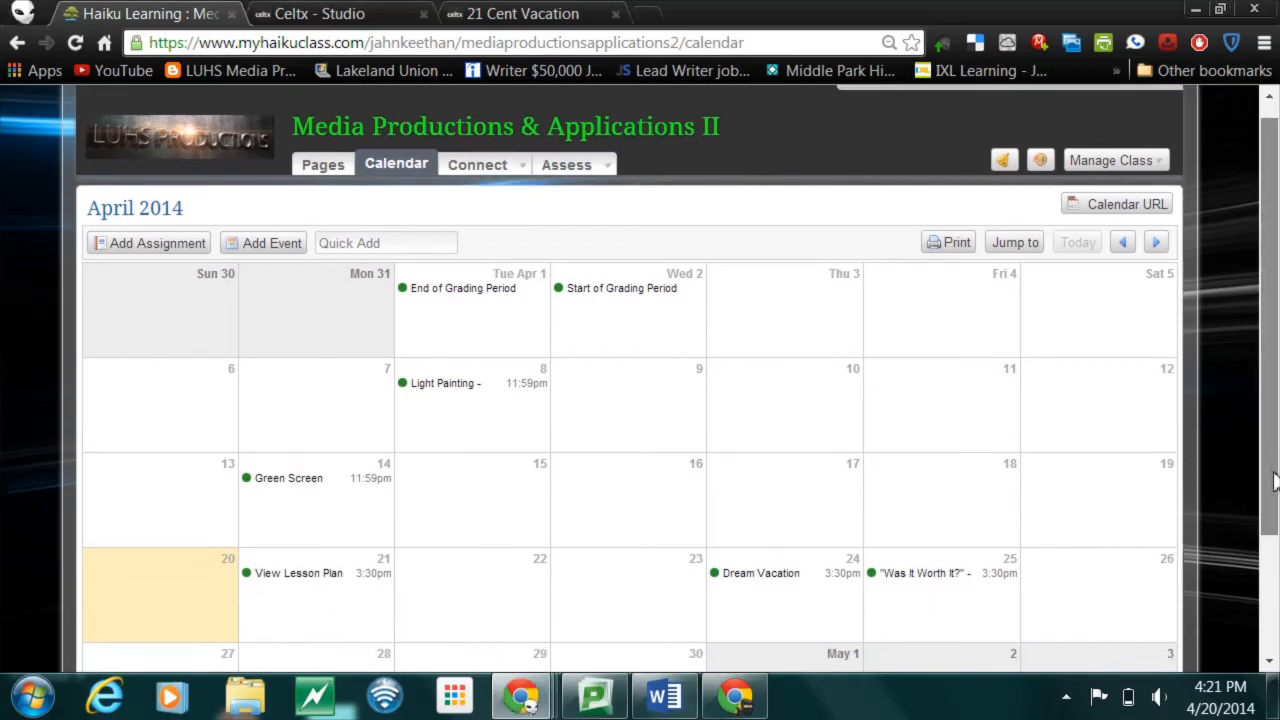
# - Select the first shot's Tatooine description text in the 21 Cent Vacation storyboard
pyautogui.scroll(-3)
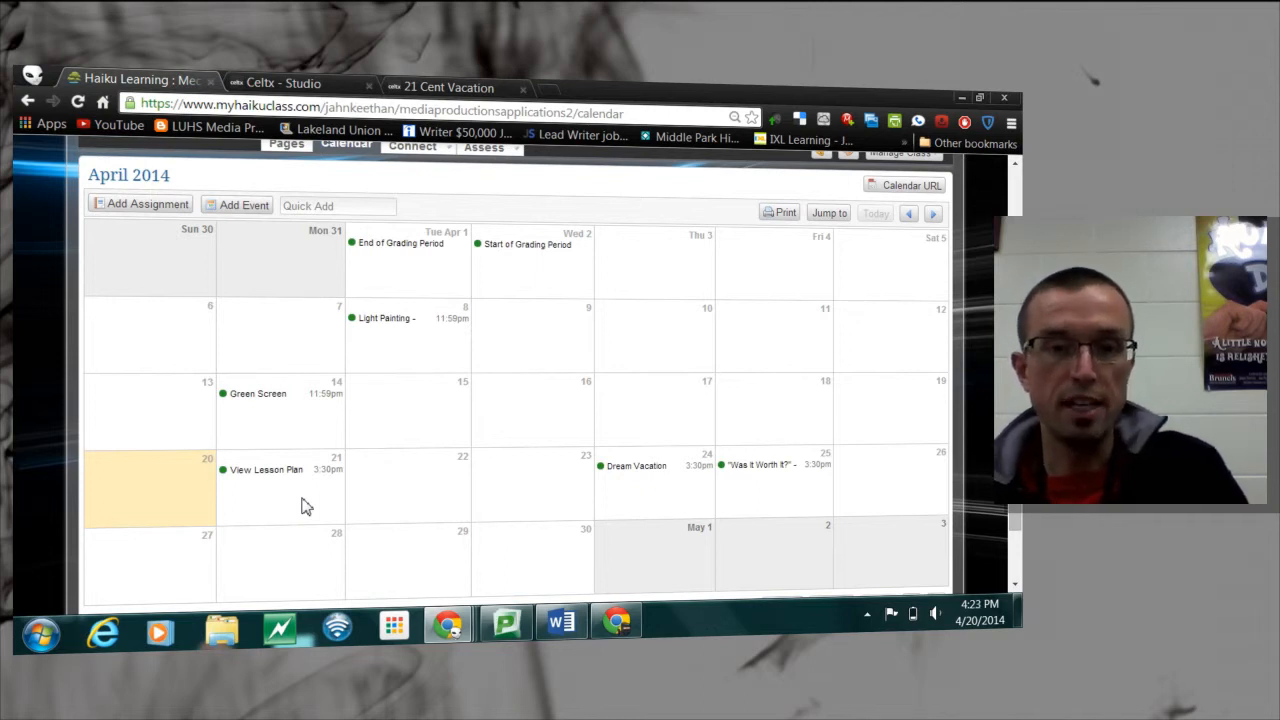
pyautogui.moveTo(587, 543)
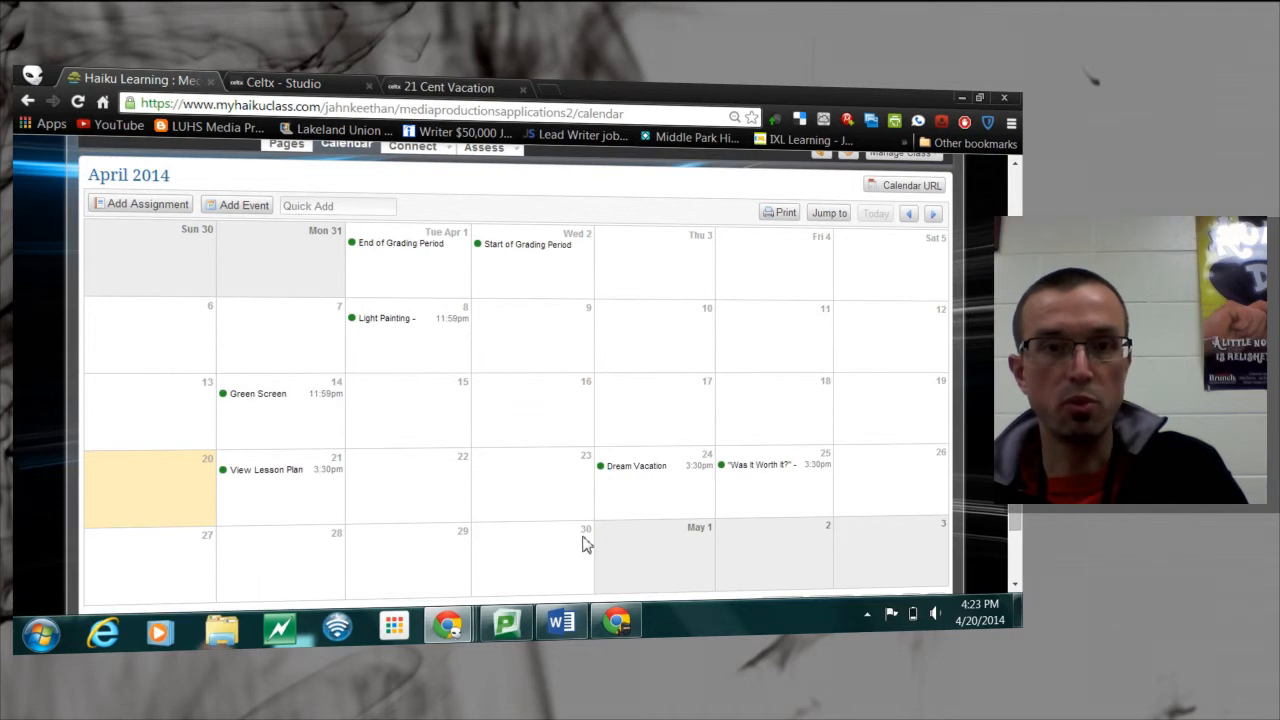
pyautogui.click(448, 87)
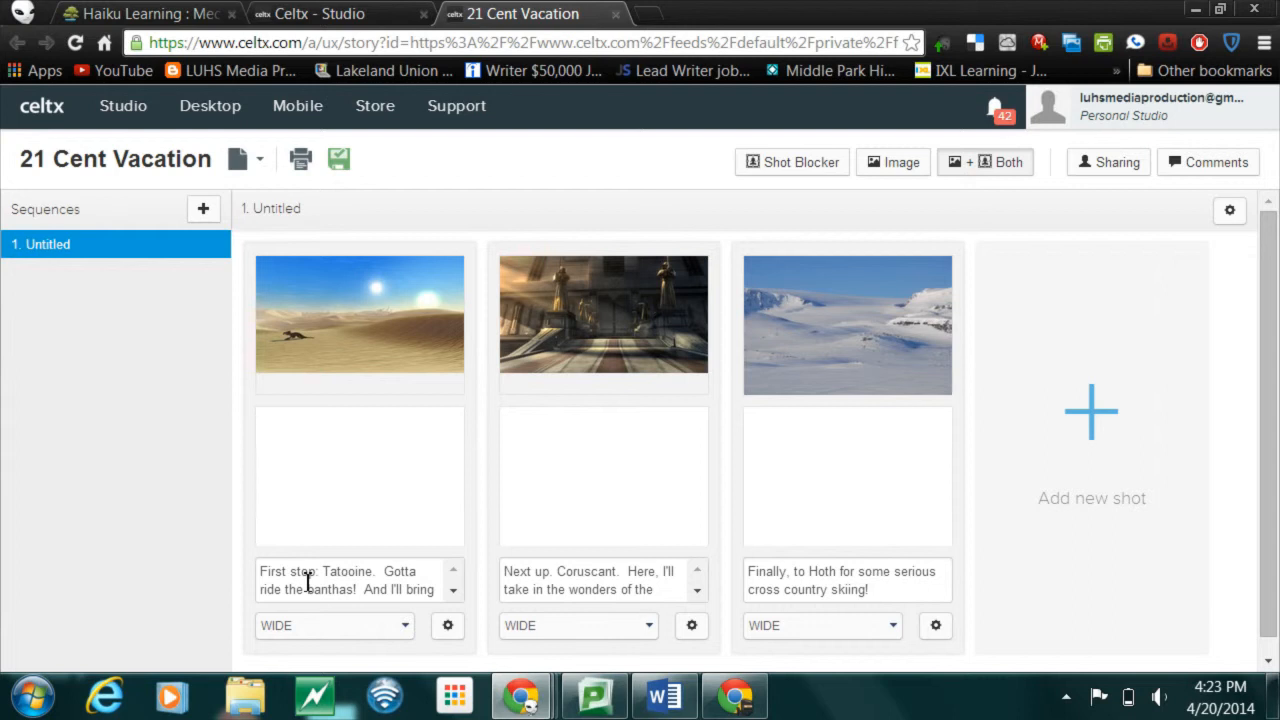
pyautogui.click(345, 580)
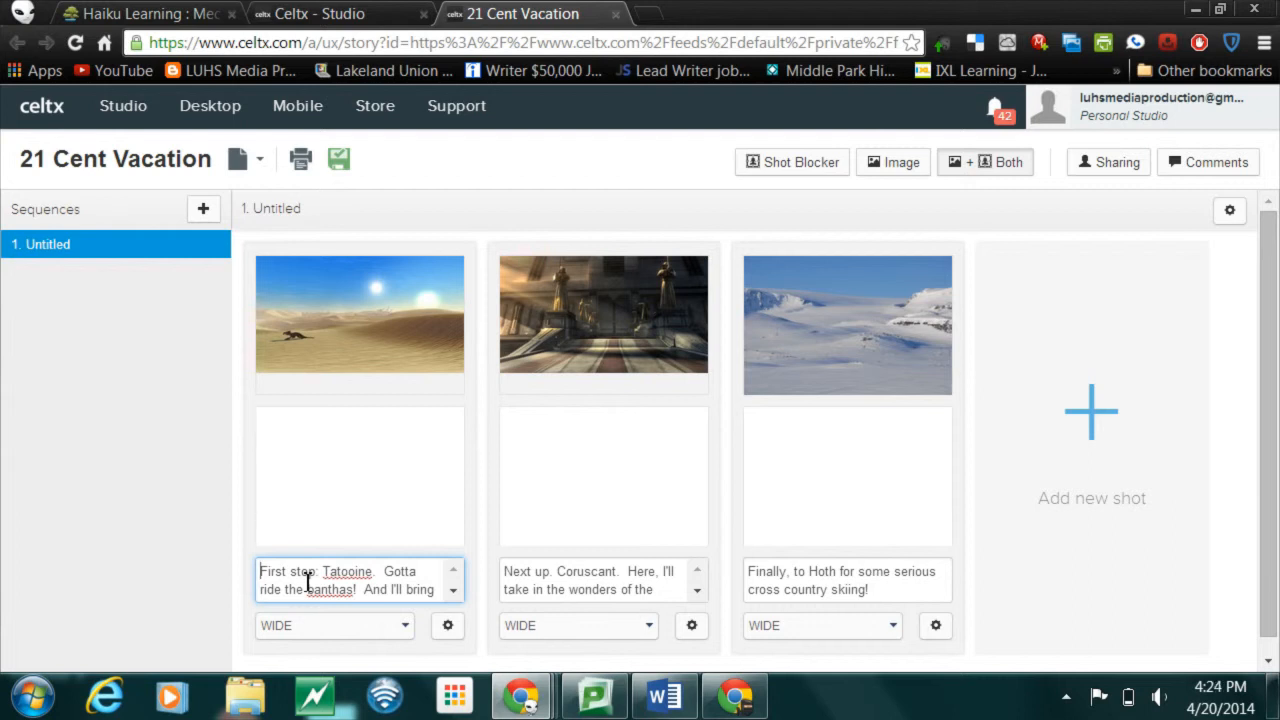
pyautogui.tripleClick(350, 580)
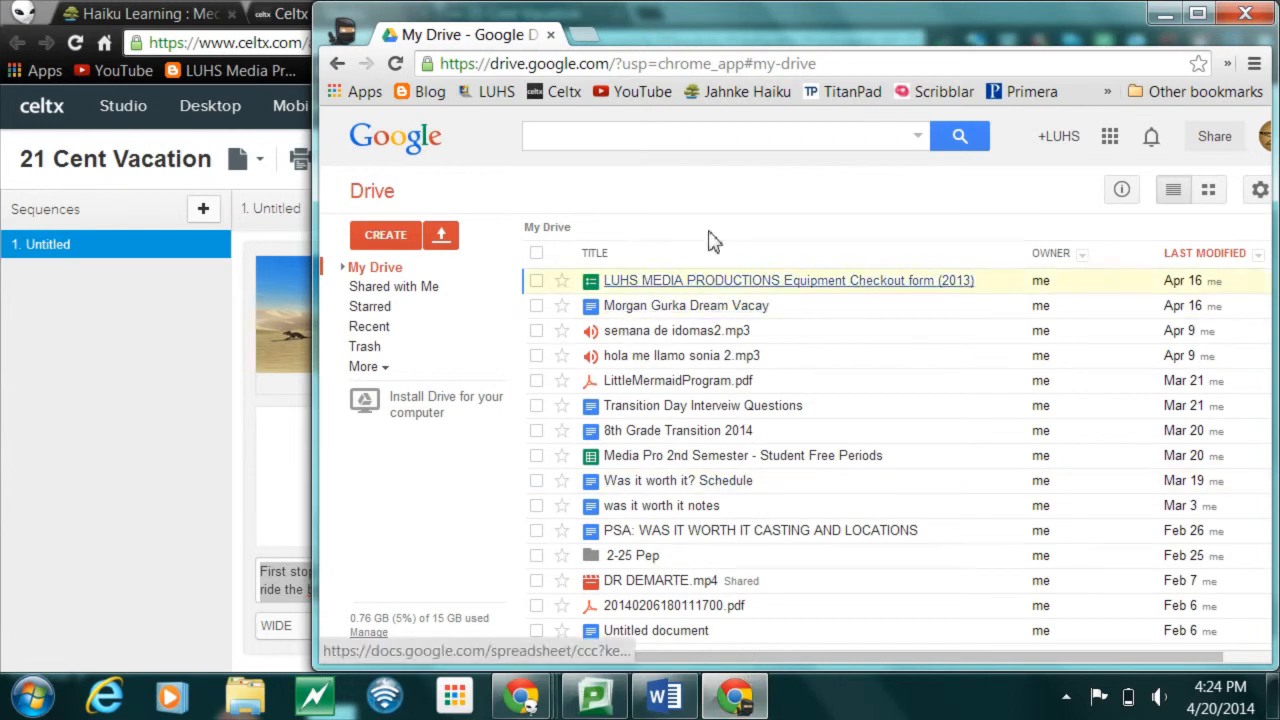
pyautogui.moveTo(408, 245)
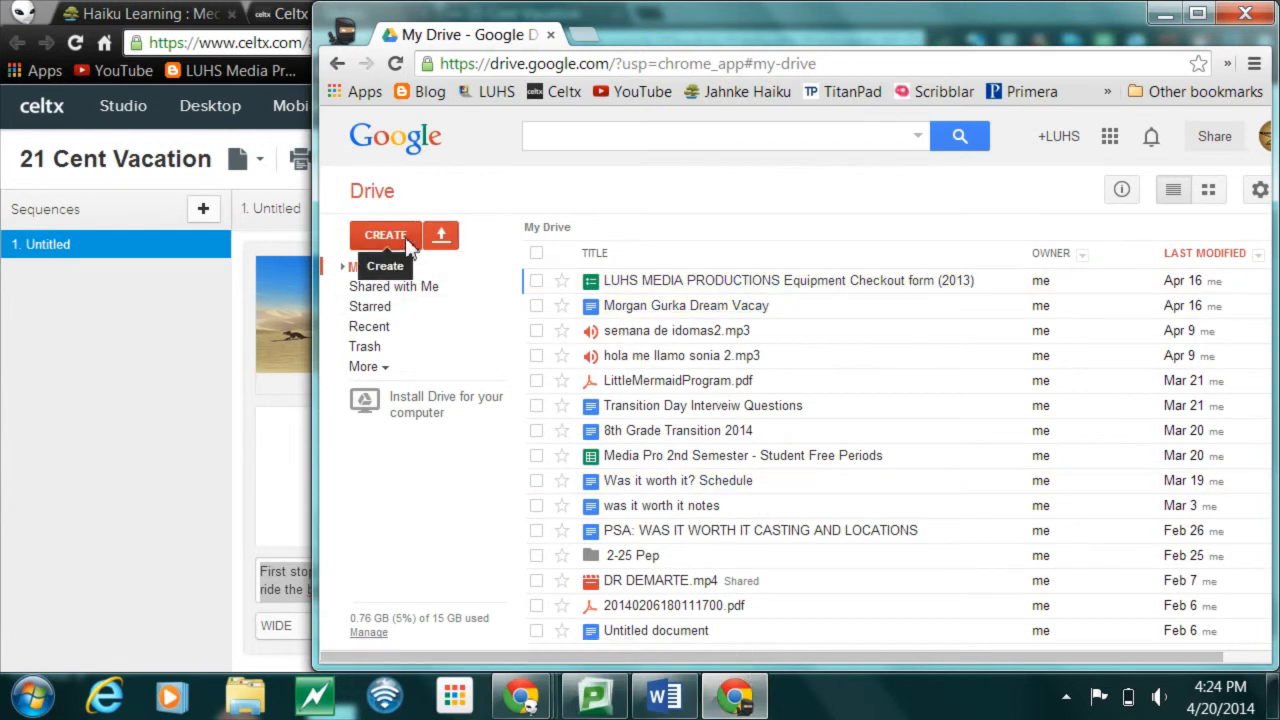
# - Create a blank Google Docs document from Drive and begin renaming 'Untitled document'
pyautogui.click(385, 234)
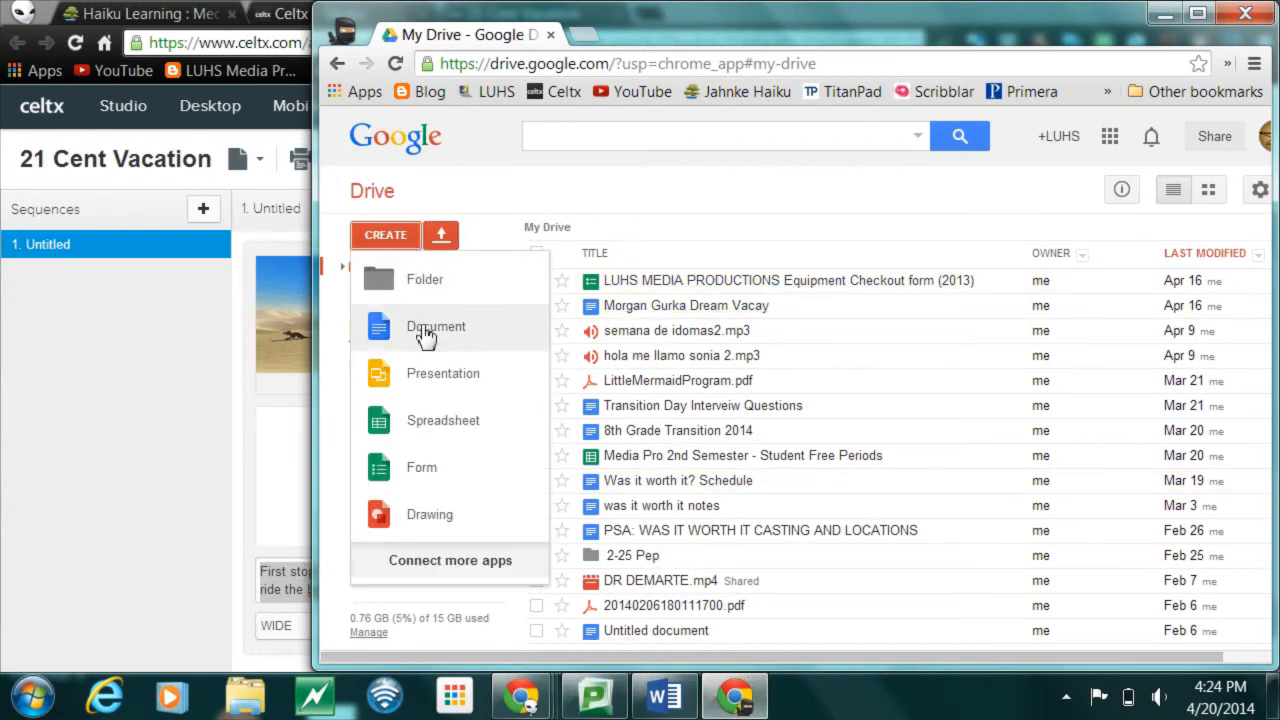
pyautogui.click(435, 327)
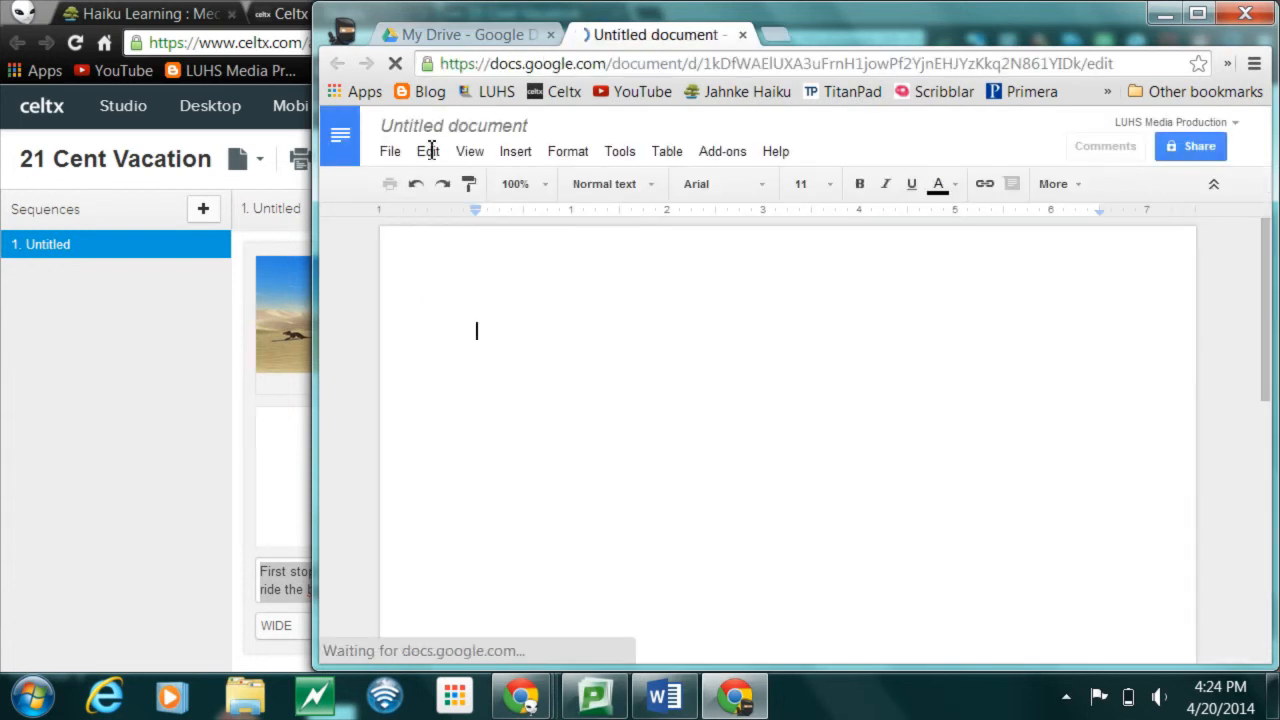
pyautogui.click(453, 125)
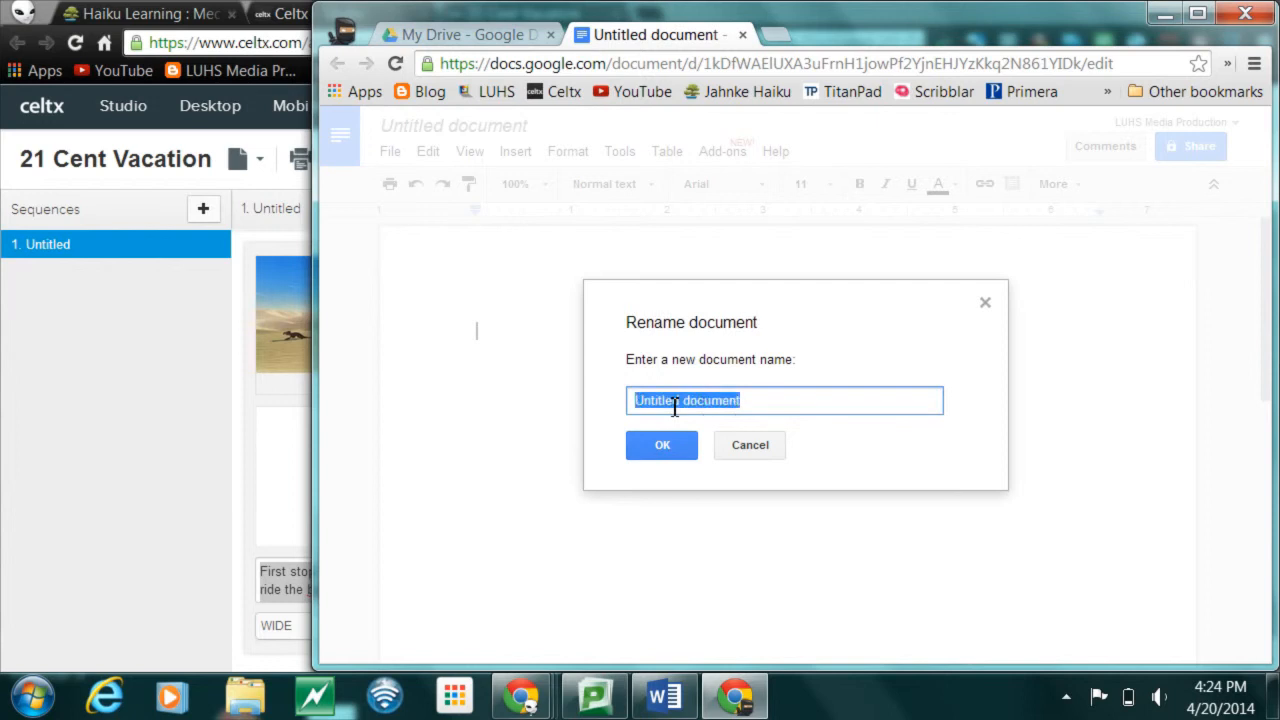
# - Name the document '21 Cent vacation' and confirm
pyautogui.write('21 Cent vacation')
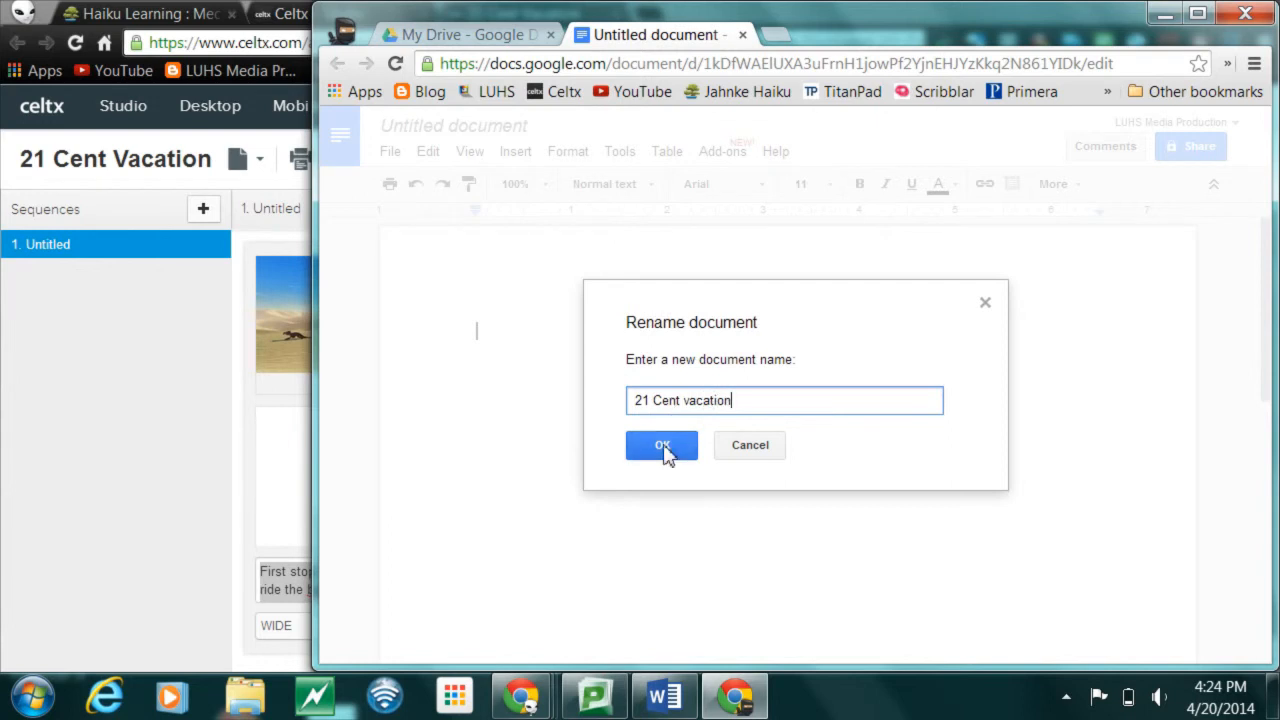
pyautogui.click(661, 445)
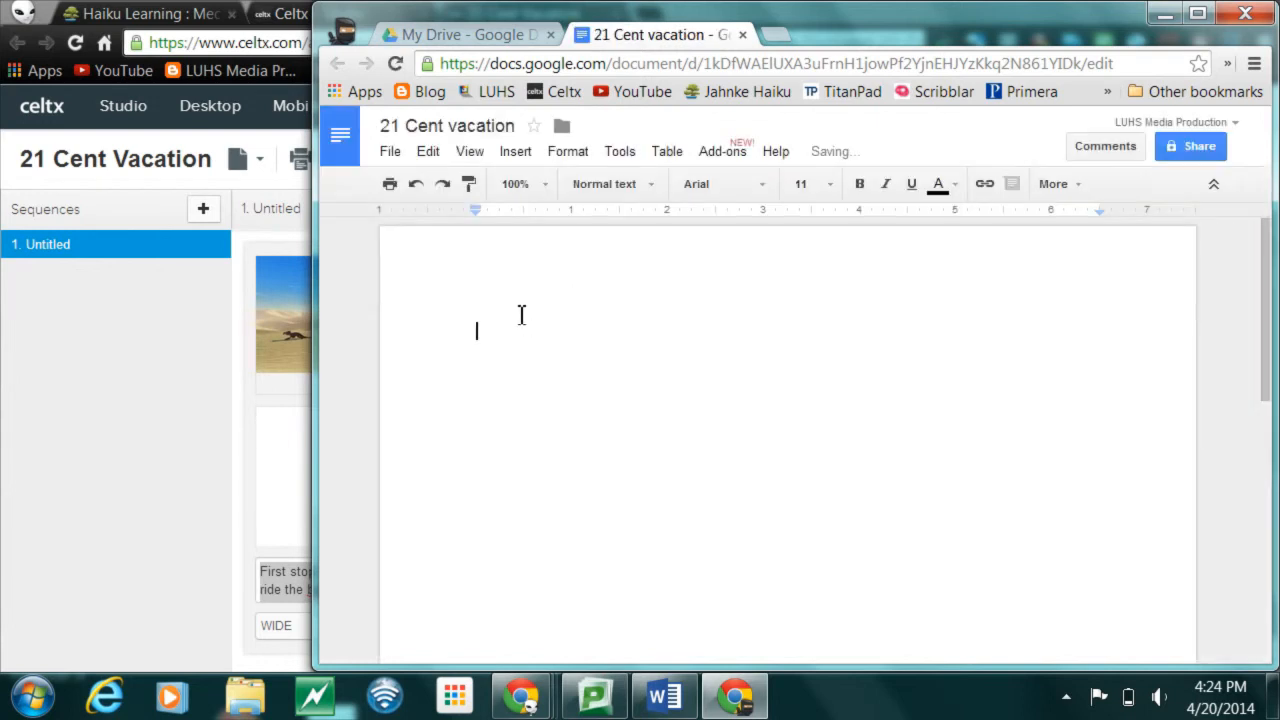
# - Paste 'First stop: Tatooine. Gotta ride the banthas!...' into the document and highlight it
pyautogui.write("First stop: Tatooine.  Gotta ride the banthas!  And I'll bring the fat tires to do ride those righteous dunes!")
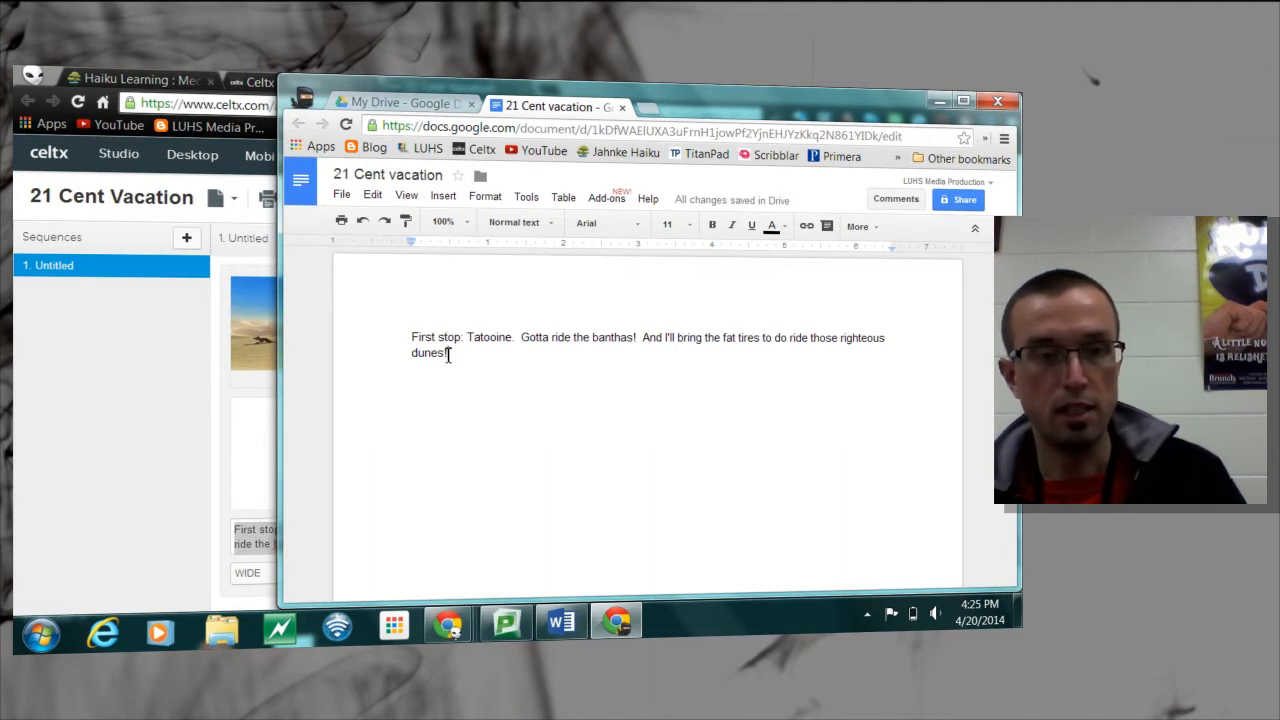
pyautogui.moveTo(411, 337); pyautogui.dragTo(449, 353)
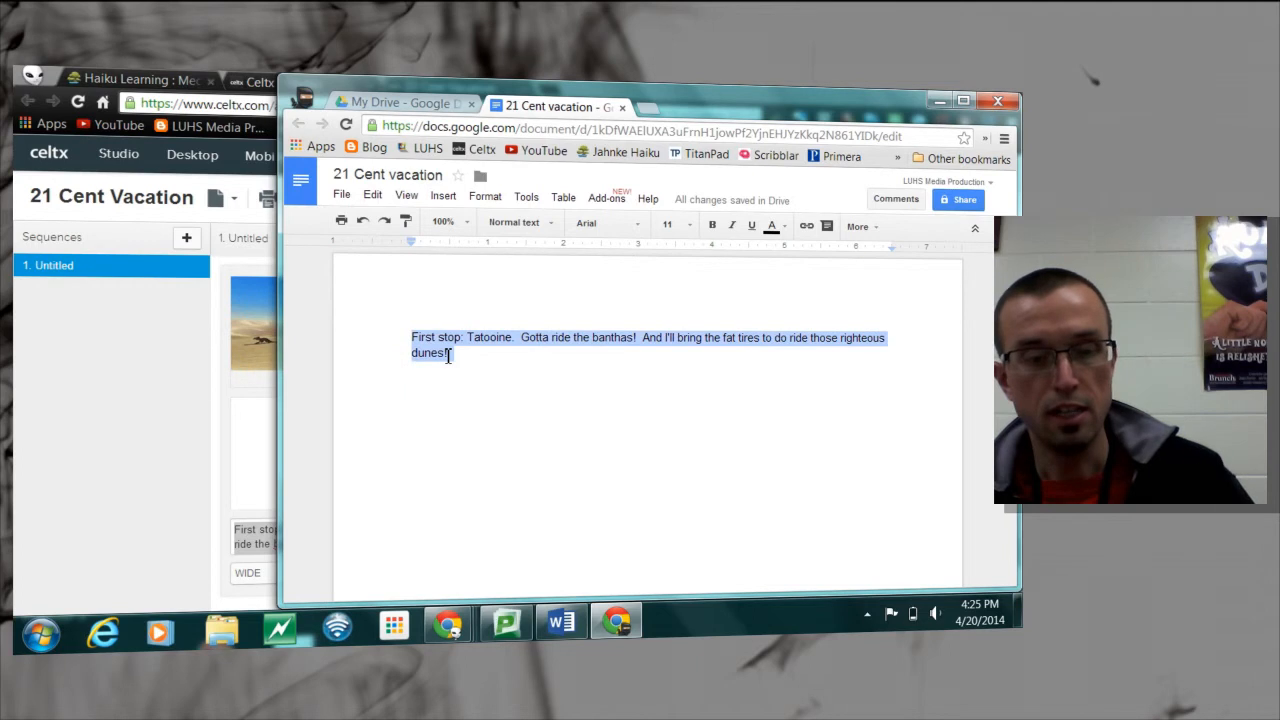